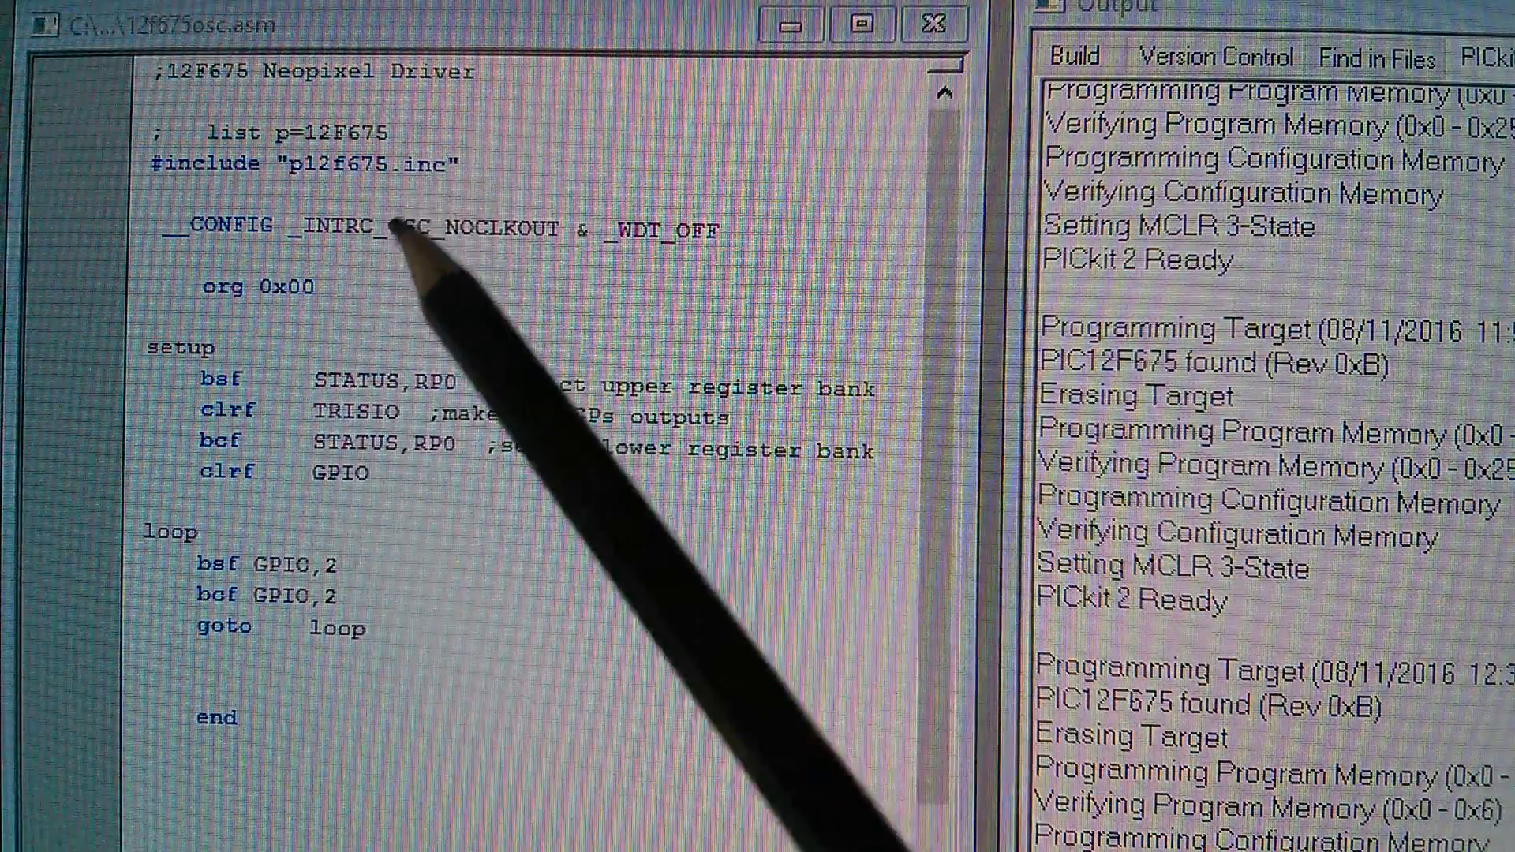
{"action": "mouse_move", "coordinate": [338, 281]}
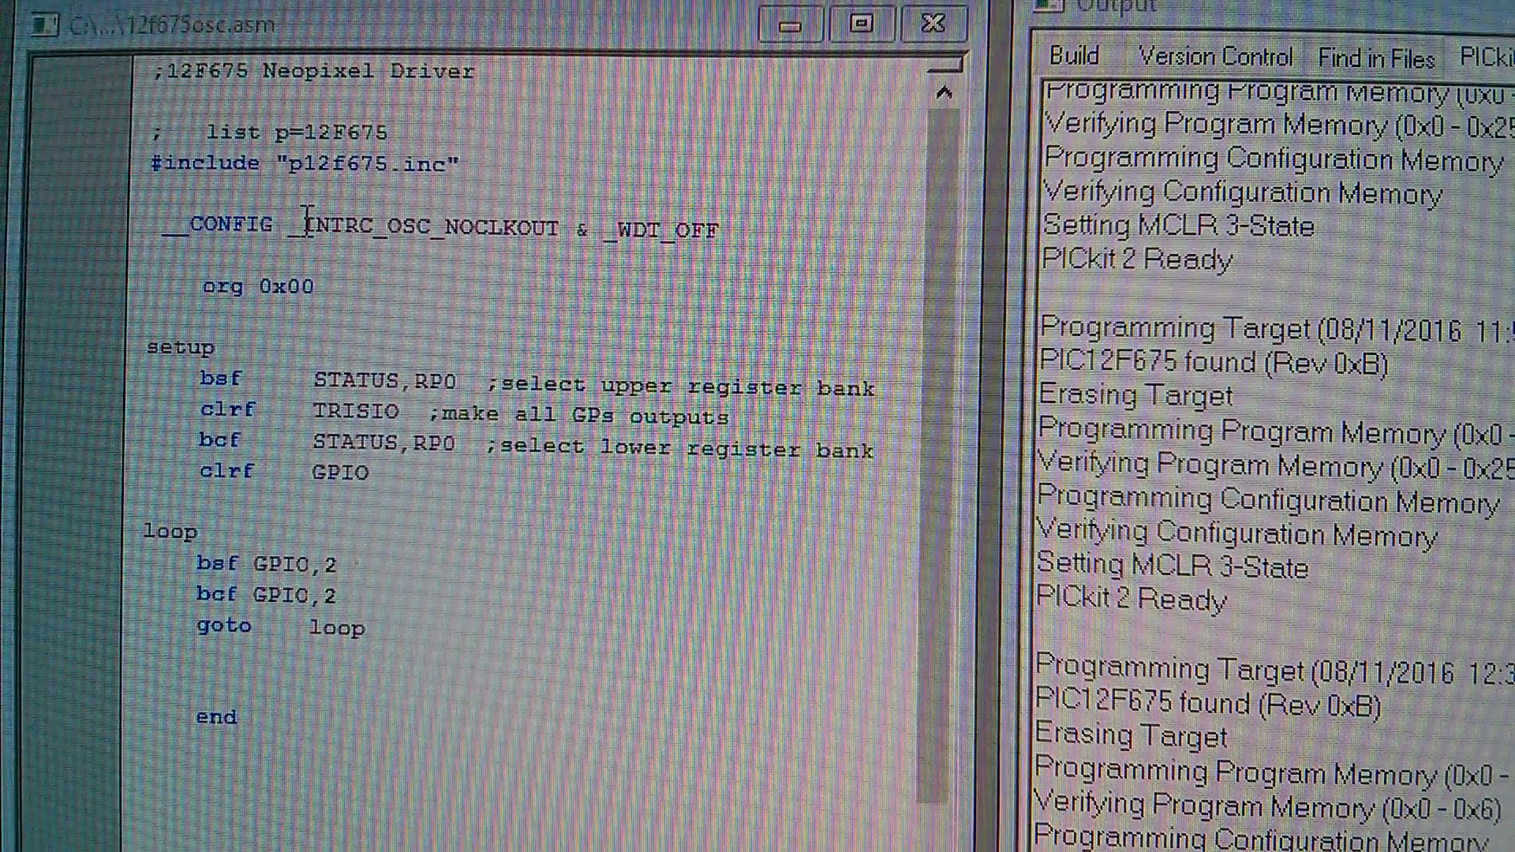
- Replace _INTRC_OSC_NOCLKOUT with _FOSC_HS in the __CONFIG line, keeping & _WDT_OFF
{"action": "double_click", "coordinate": [359, 228]}
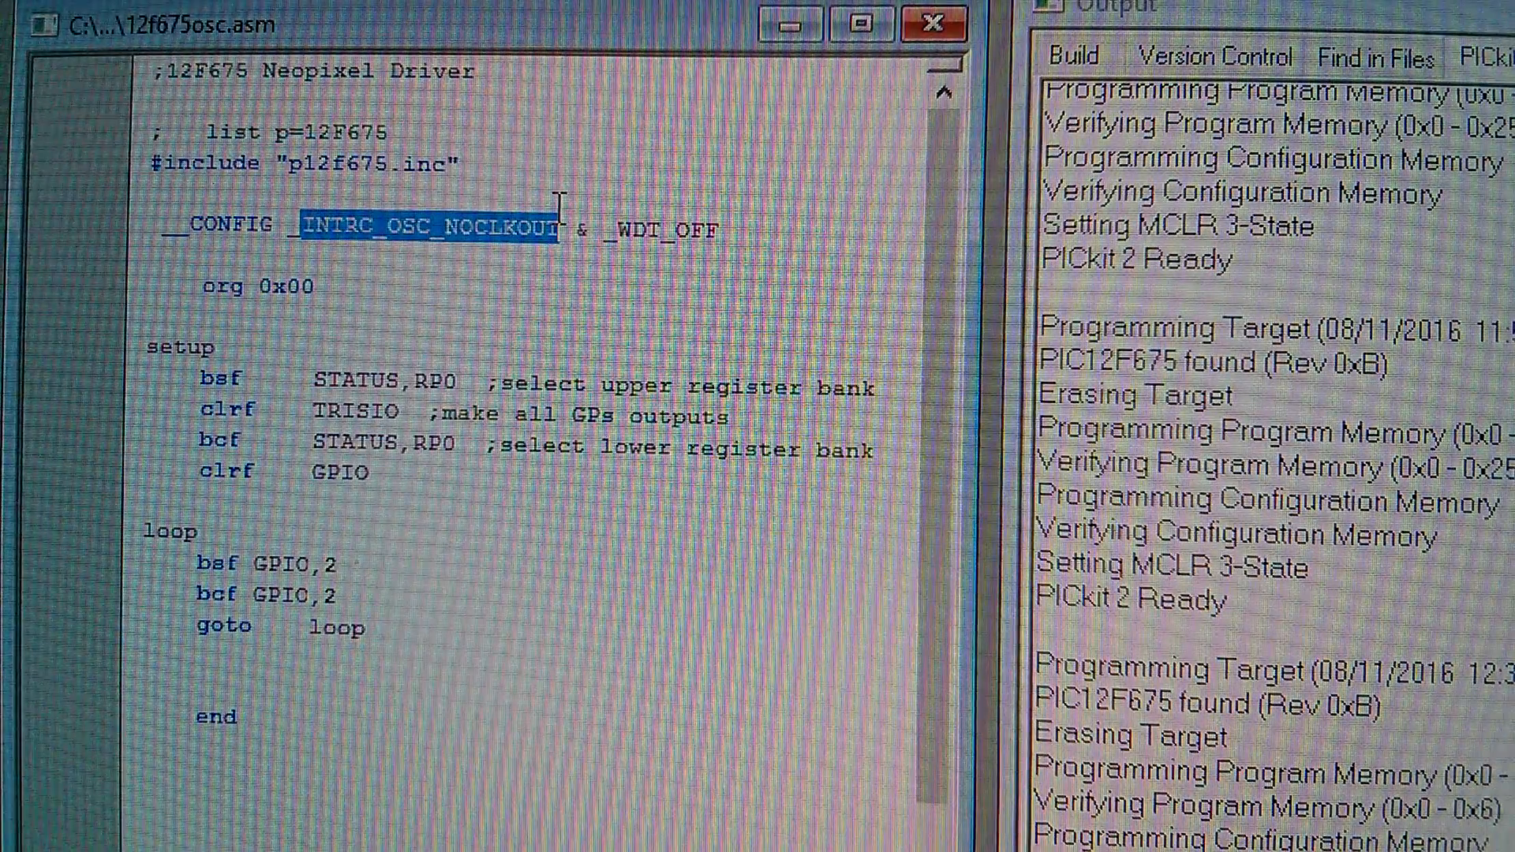
{"action": "type", "text": "_FOSC"}
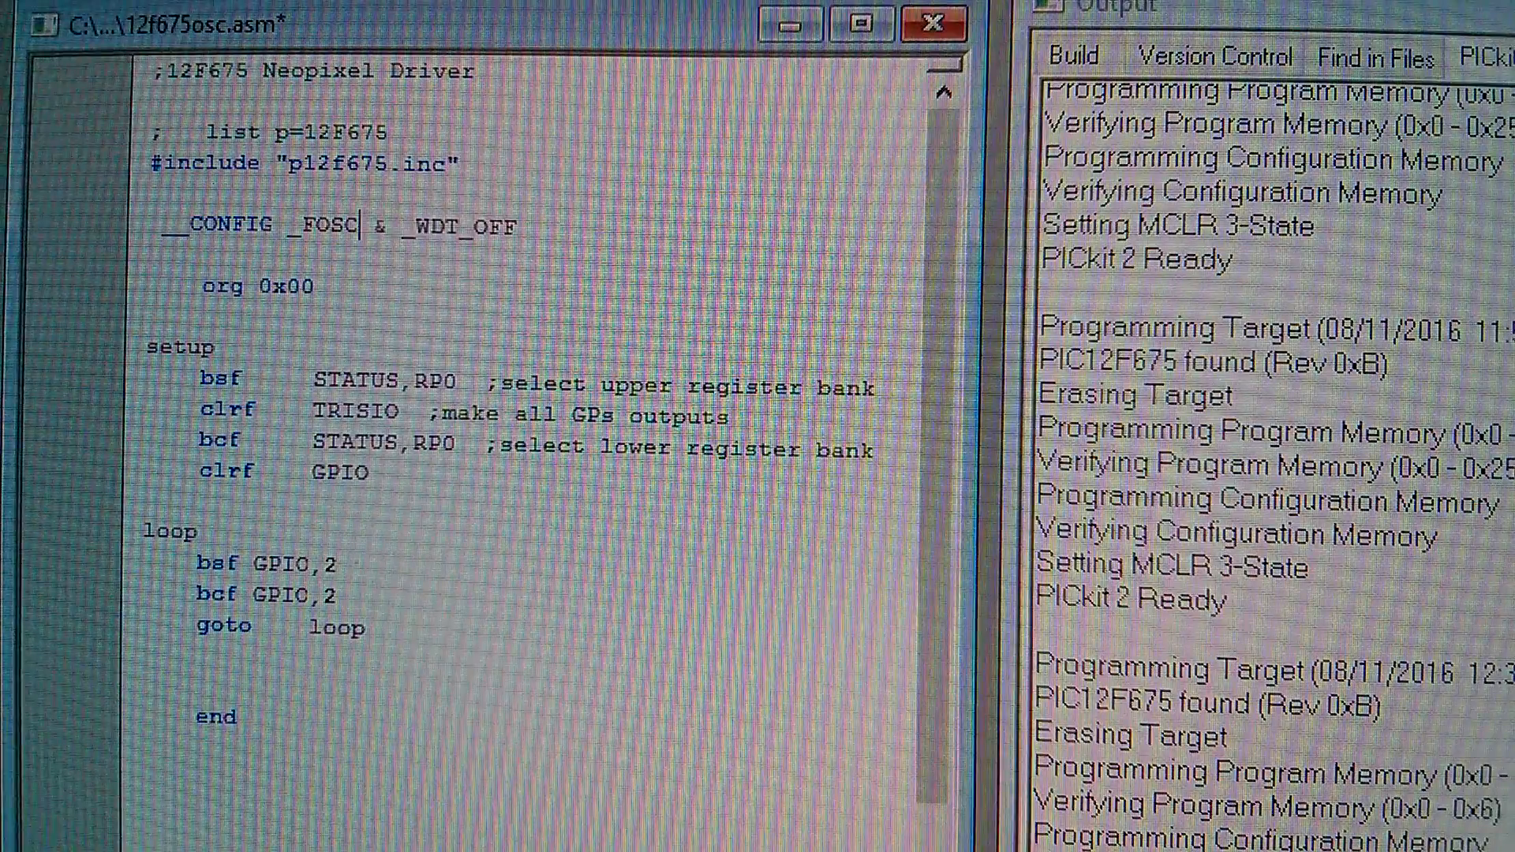
{"action": "type", "text": "_HS"}
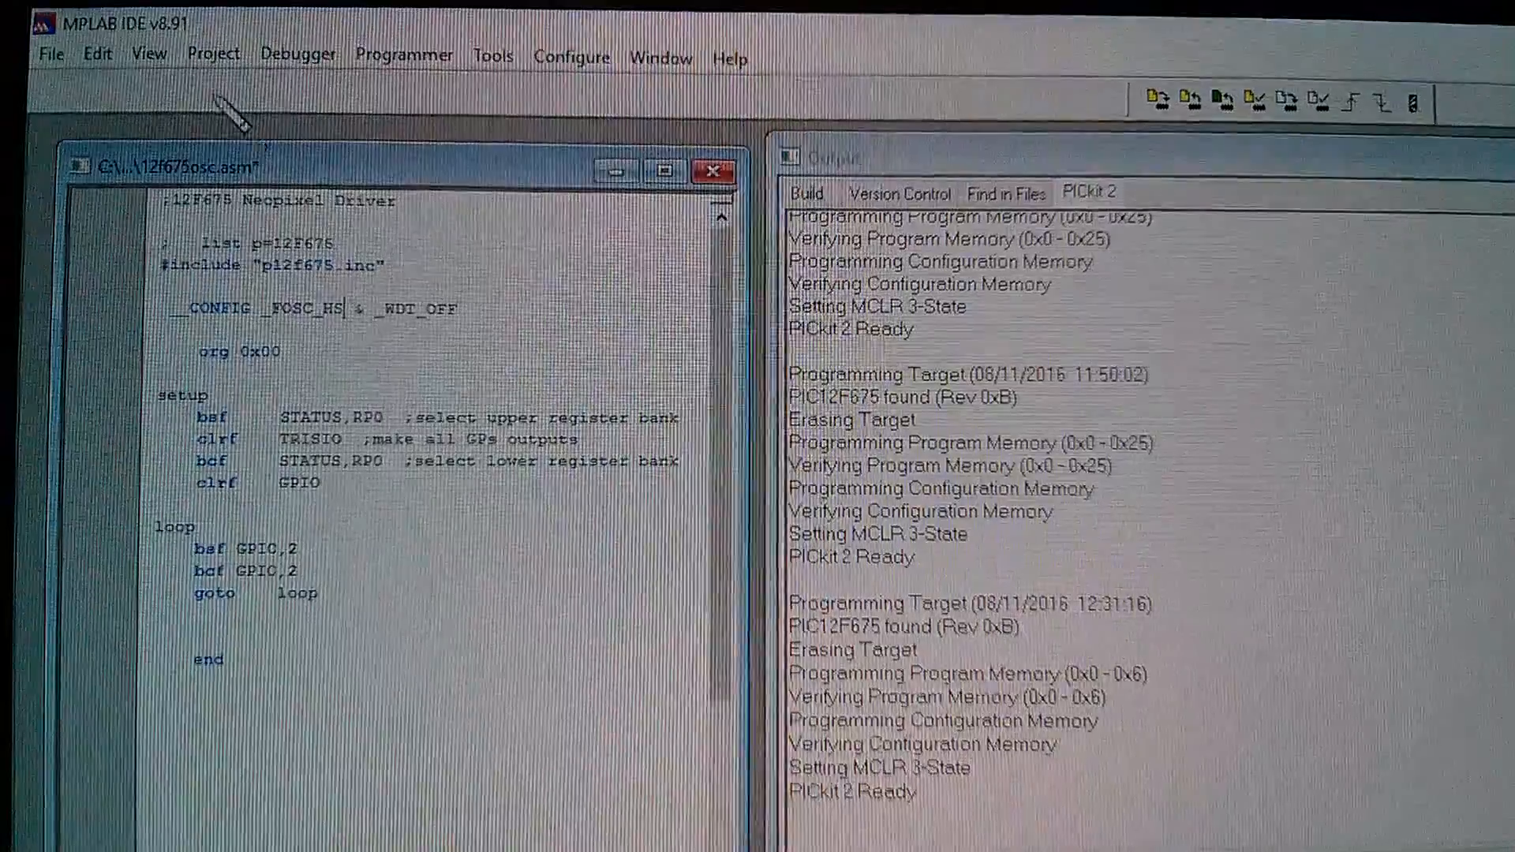
- Quickbuild 12f675osc.asm from the Project menu so it reports BUILD SUCCEEDED with zero errors
{"action": "left_click", "coordinate": [213, 54]}
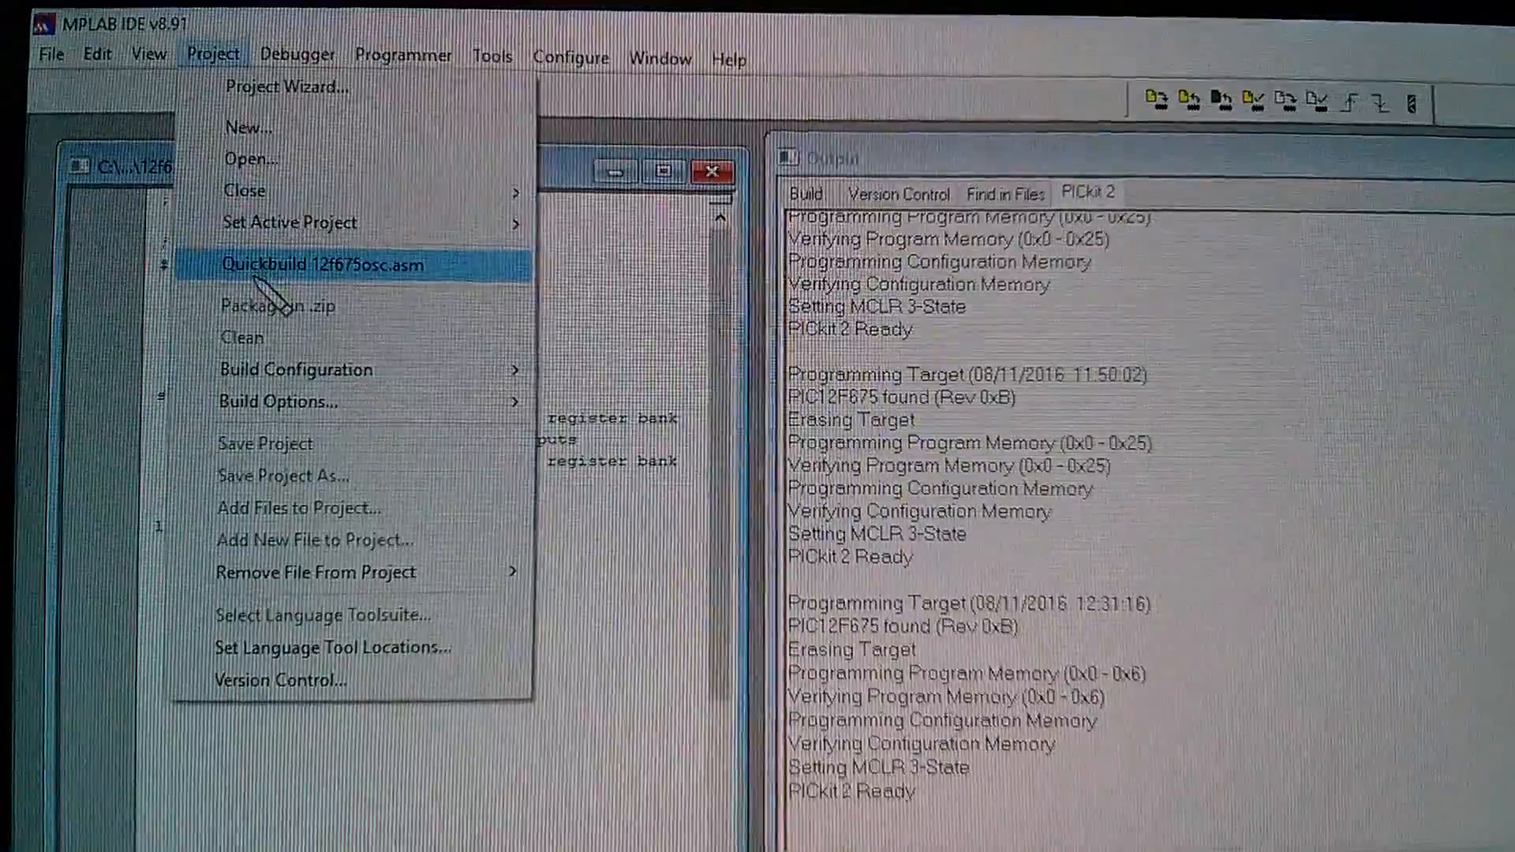
{"action": "left_click", "coordinate": [317, 263]}
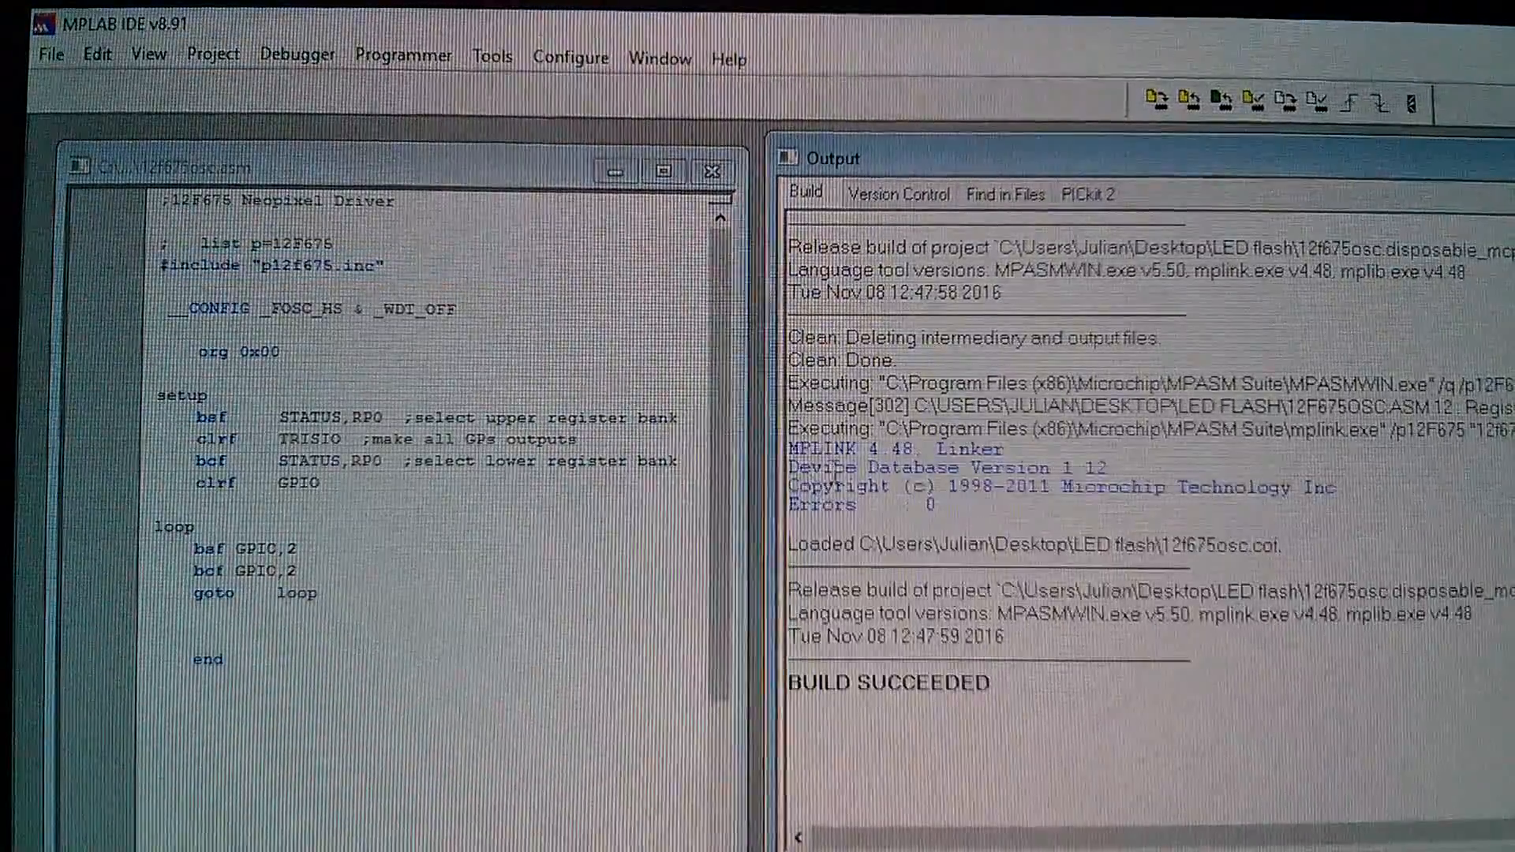